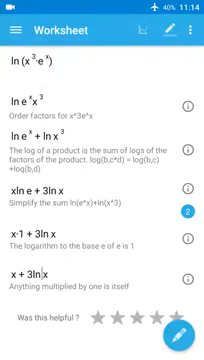
Step: Scroll the graph analysis through domain [0, ∞), no zeros, asymptotes, increasing interval (0, ∞) and inflection points
scroll("up", 3)
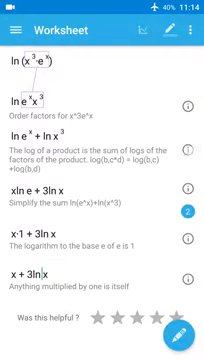
scroll("up", 3)
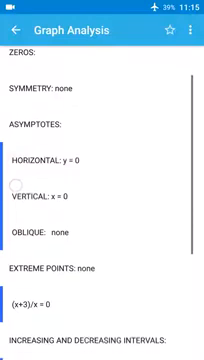
scroll("down", 3)
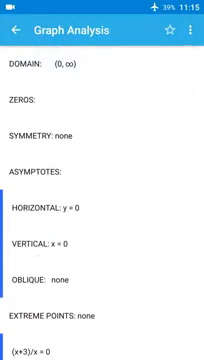
scroll("down", 3)
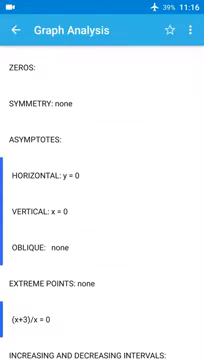
scroll("down", 3)
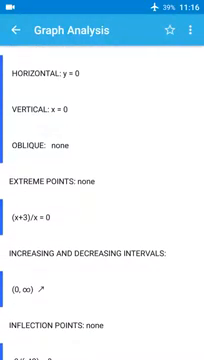
scroll("down", 3)
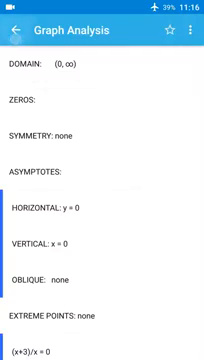
Step: Leave the graph analysis and reach the problem generator with Algebra topic and Easy difficulty
left_click(18, 32)
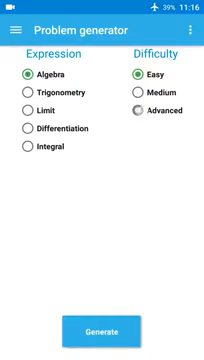
left_click(136, 138)
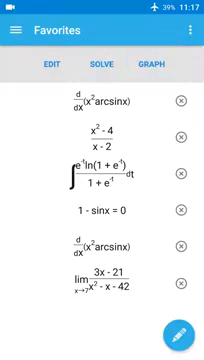
Step: Scroll through the saved favorite derivative, limit, integral and equation problems
scroll("down", 3)
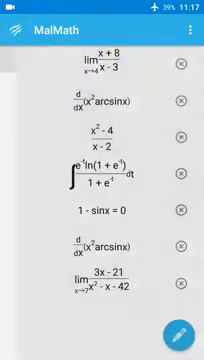
Step: Browse the interface language list in Settings, keep English, and return to the calculator home screen
left_click(192, 18)
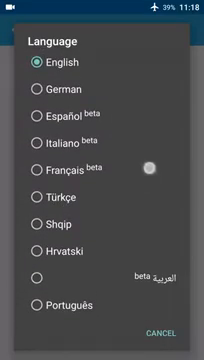
scroll("down", 3)
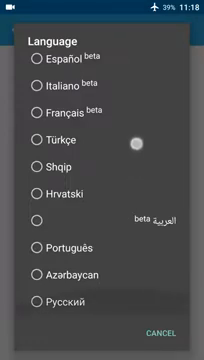
scroll("up", 3)
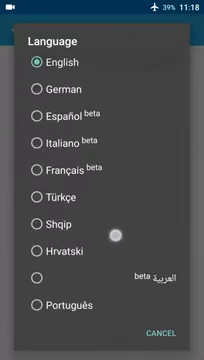
scroll("down", 3)
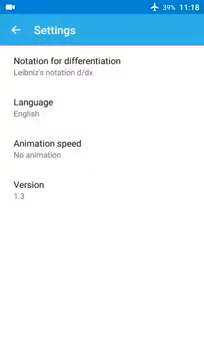
left_click(20, 24)
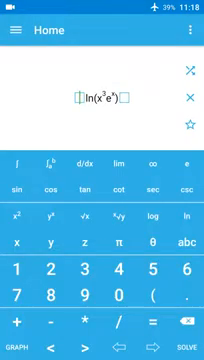